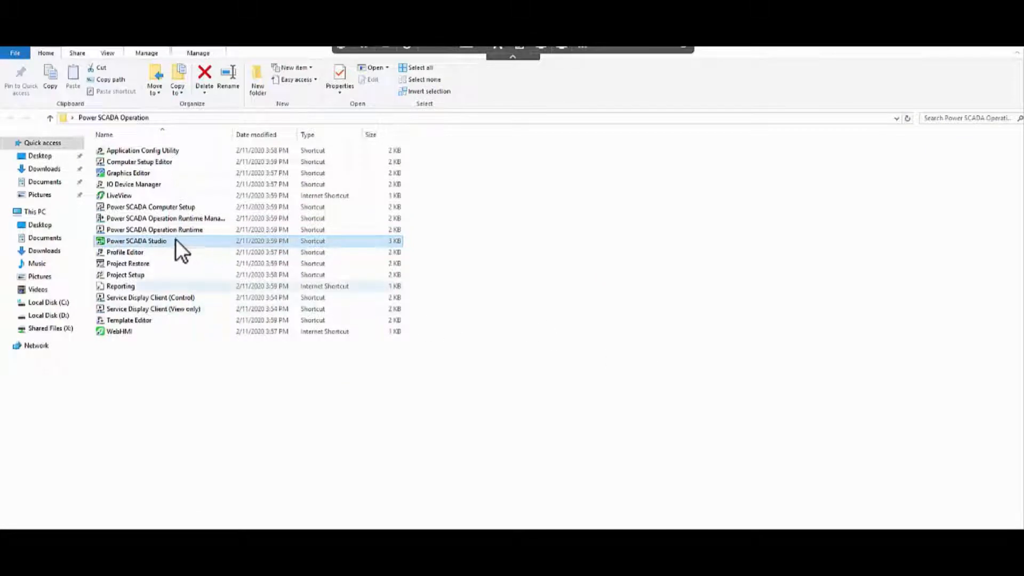
Launch Power SCADA Studio from its shortcut in the Power SCADA Operation folder
{"action": "double_click", "coordinate": [137, 240]}
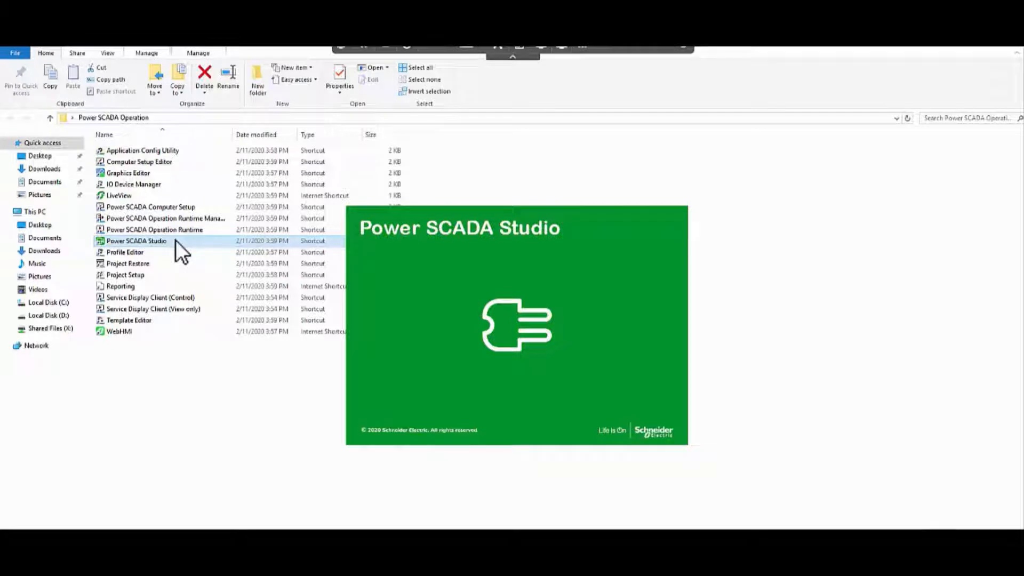
Start a new empty project from the Add dropdown on the Projects page
{"action": "double_click", "coordinate": [135, 240]}
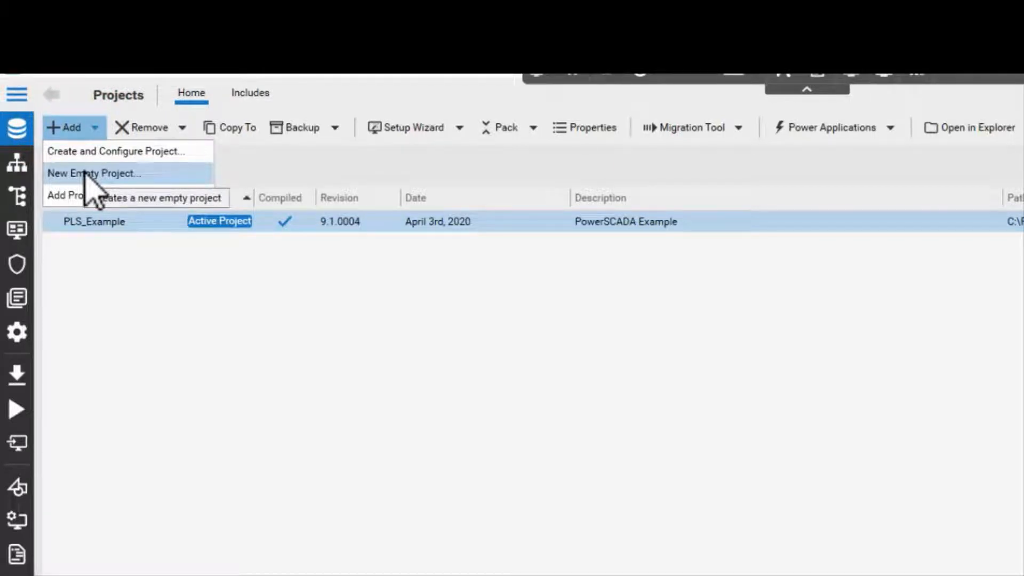
{"action": "left_click", "coordinate": [94, 173]}
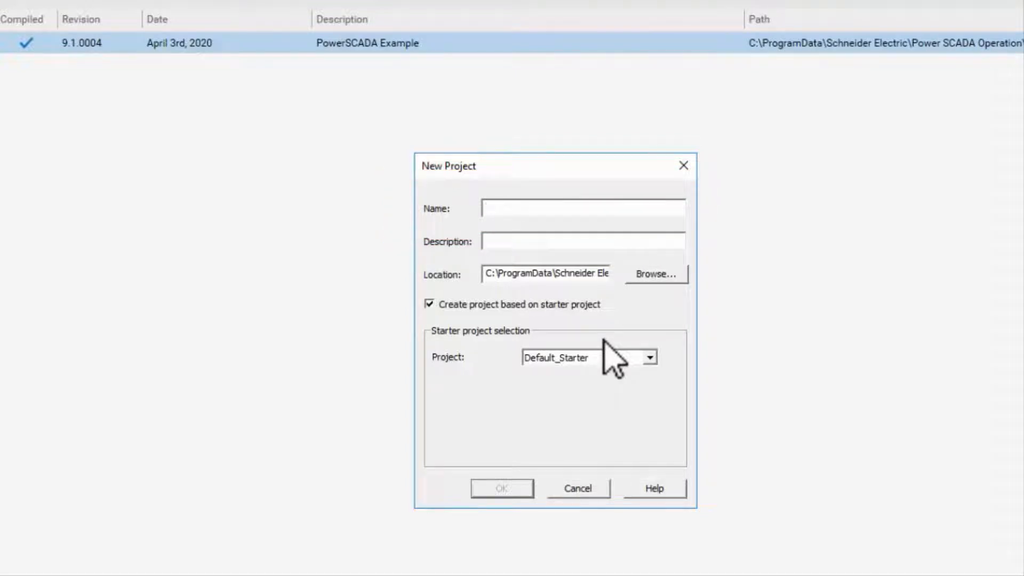
Name the new project Airport_project, keeping Default_Starter as the starter project
{"action": "type", "text": "A"}
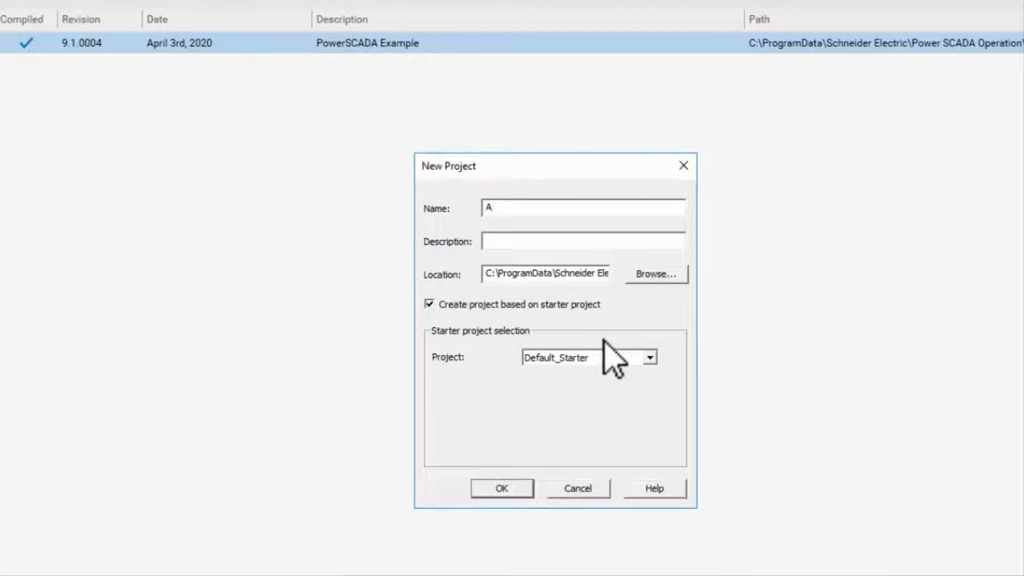
{"action": "type", "text": "irport_project"}
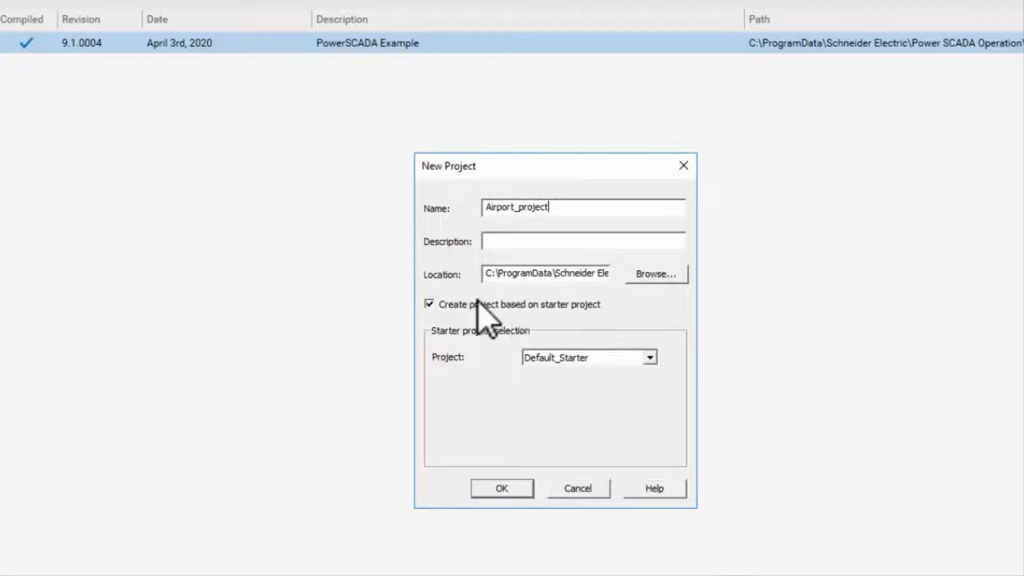
{"action": "mouse_move", "coordinate": [653, 301]}
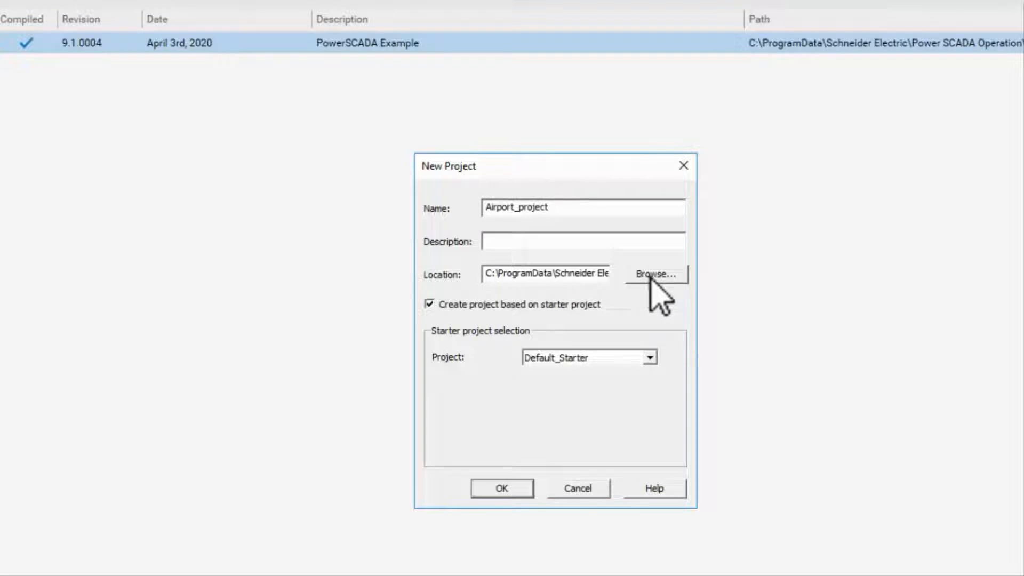
{"action": "mouse_move", "coordinate": [506, 329]}
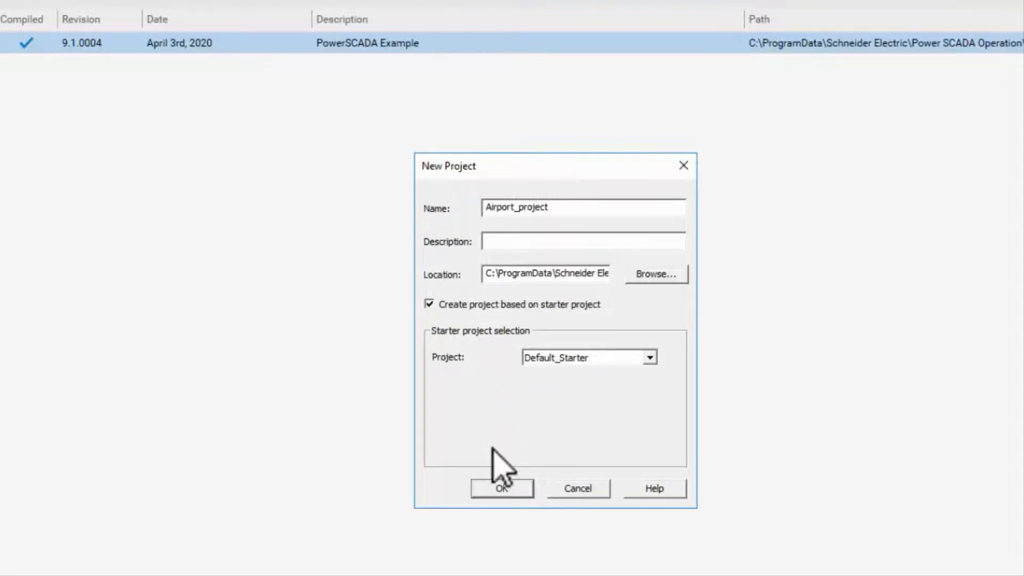
Create Airport_project and make it the active project instead of PLS_Example
{"action": "left_click", "coordinate": [502, 488]}
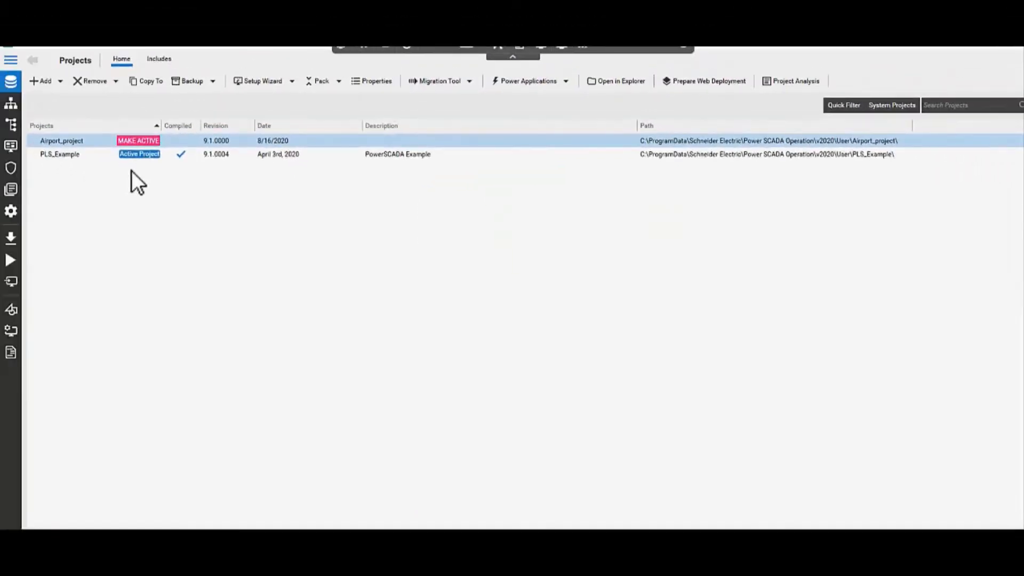
{"action": "mouse_move", "coordinate": [104, 150]}
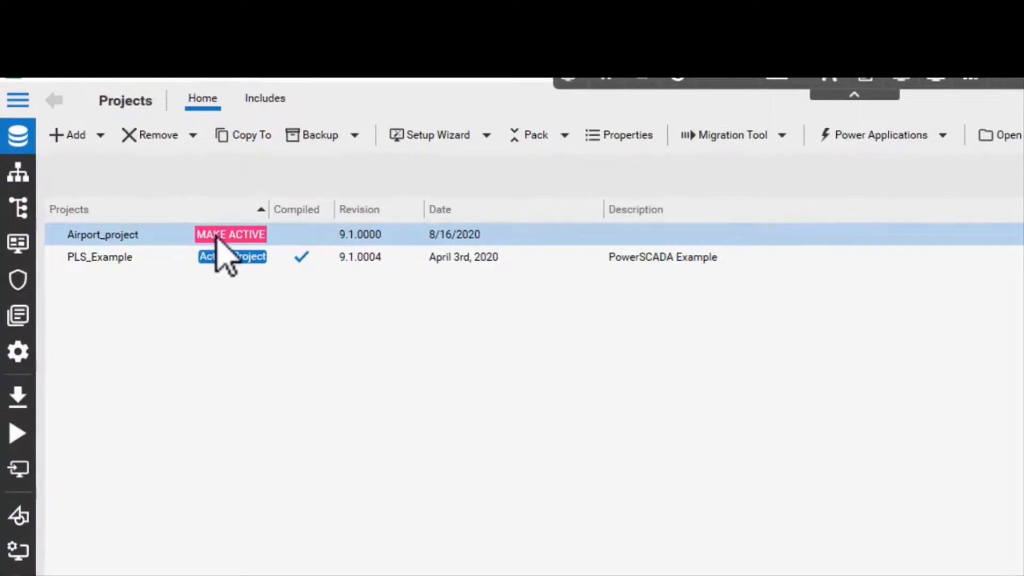
{"action": "mouse_move", "coordinate": [232, 234]}
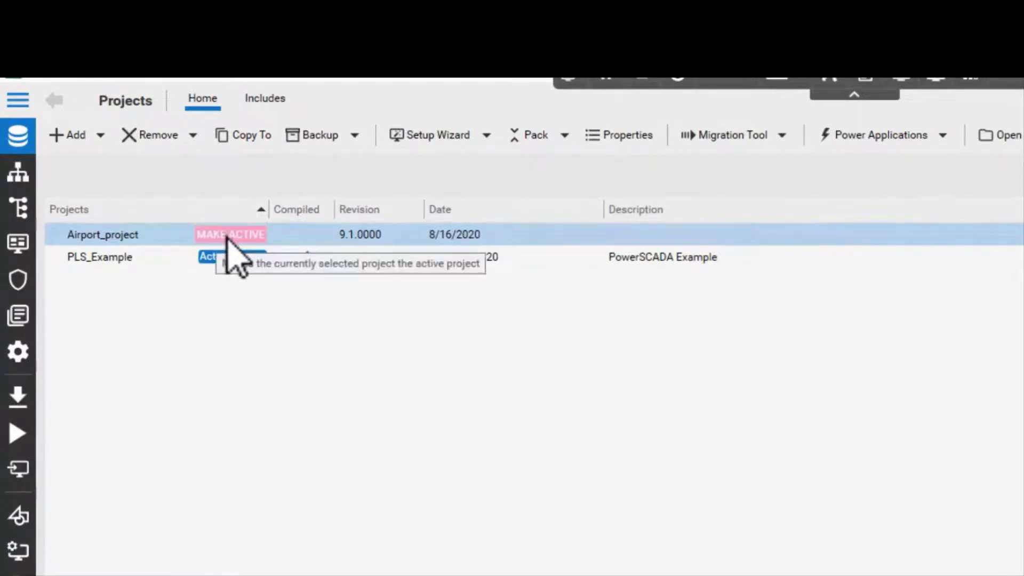
{"action": "left_click", "coordinate": [231, 234]}
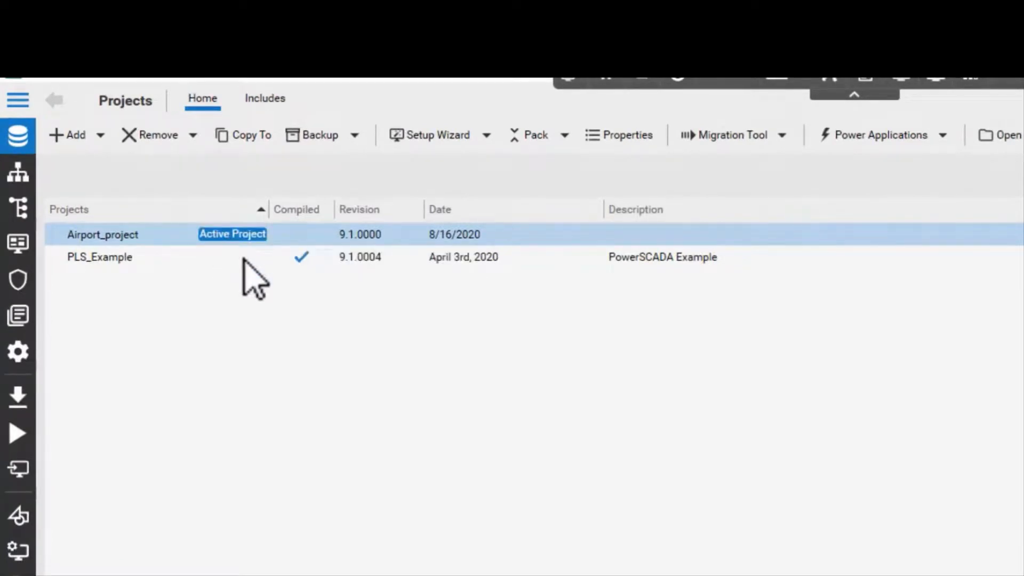
{"action": "left_click", "coordinate": [99, 258]}
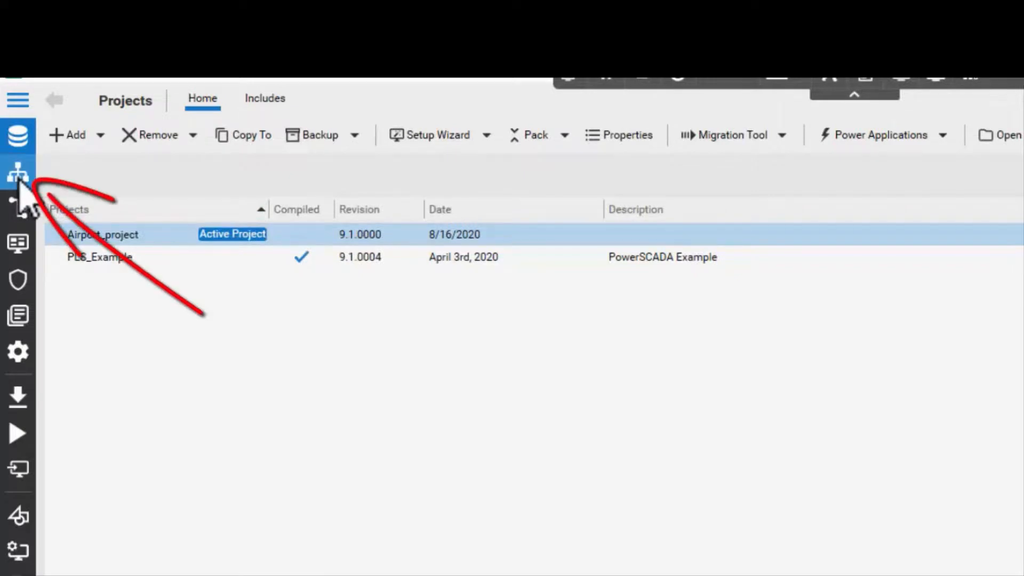
{"action": "left_click", "coordinate": [18, 171]}
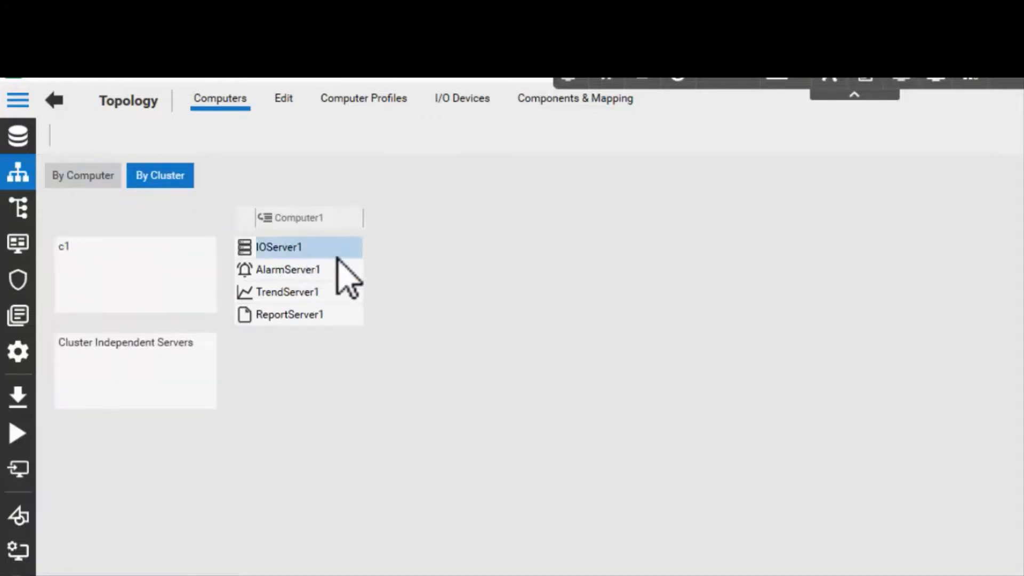
{"action": "mouse_move", "coordinate": [326, 287]}
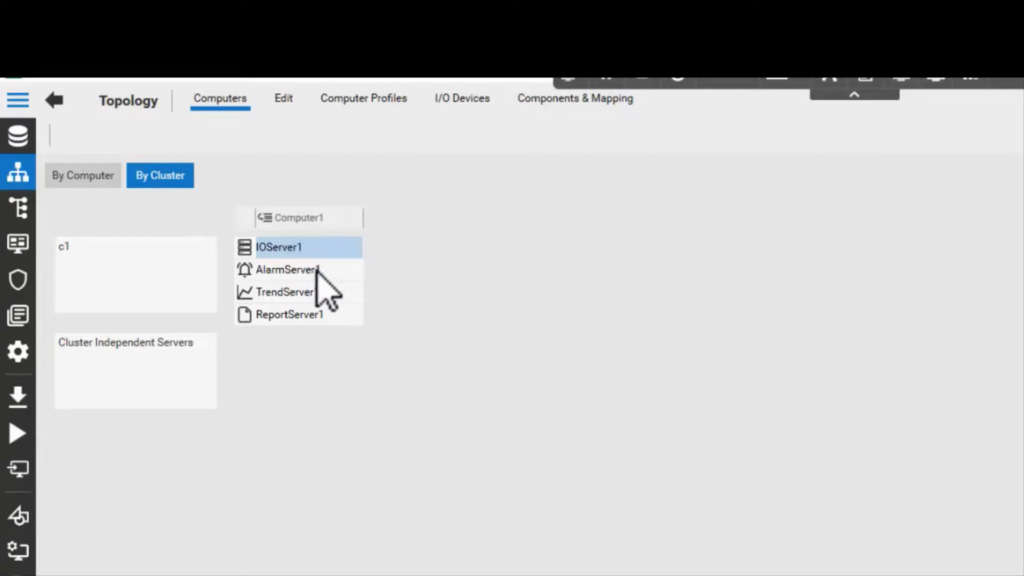
{"action": "left_click", "coordinate": [289, 314]}
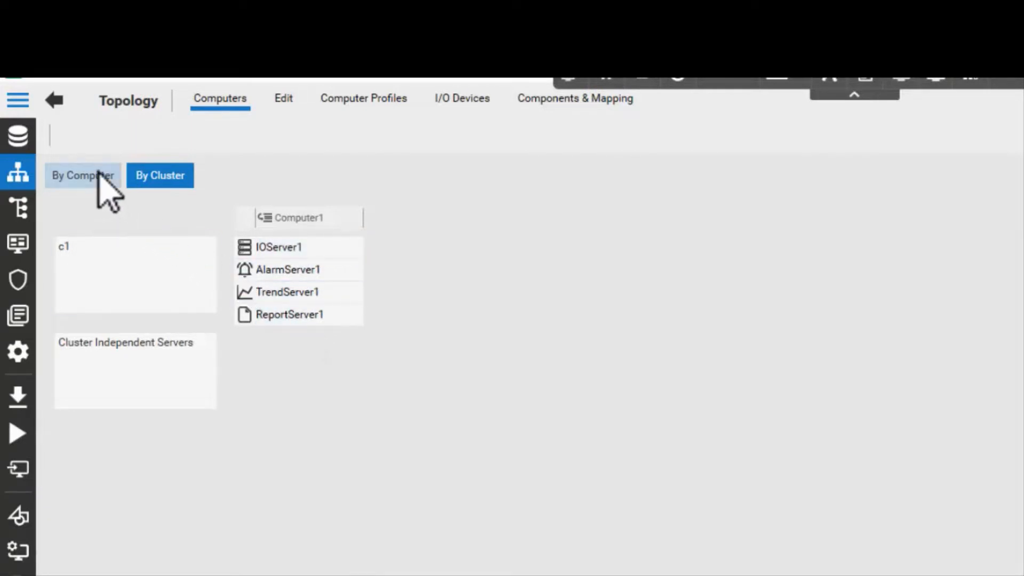
{"action": "left_click", "coordinate": [82, 175]}
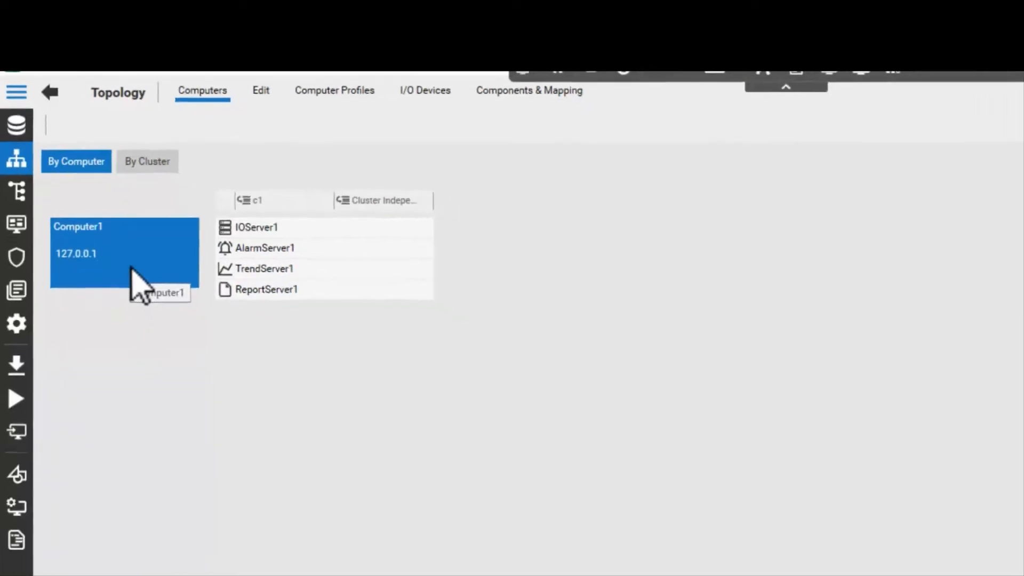
{"action": "left_click", "coordinate": [124, 255]}
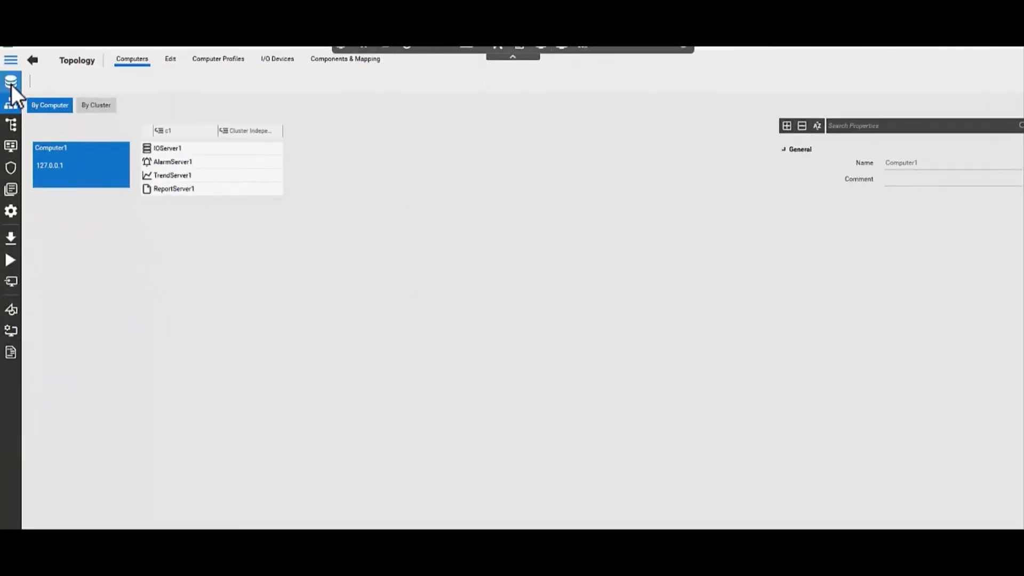
{"action": "left_click", "coordinate": [10, 81]}
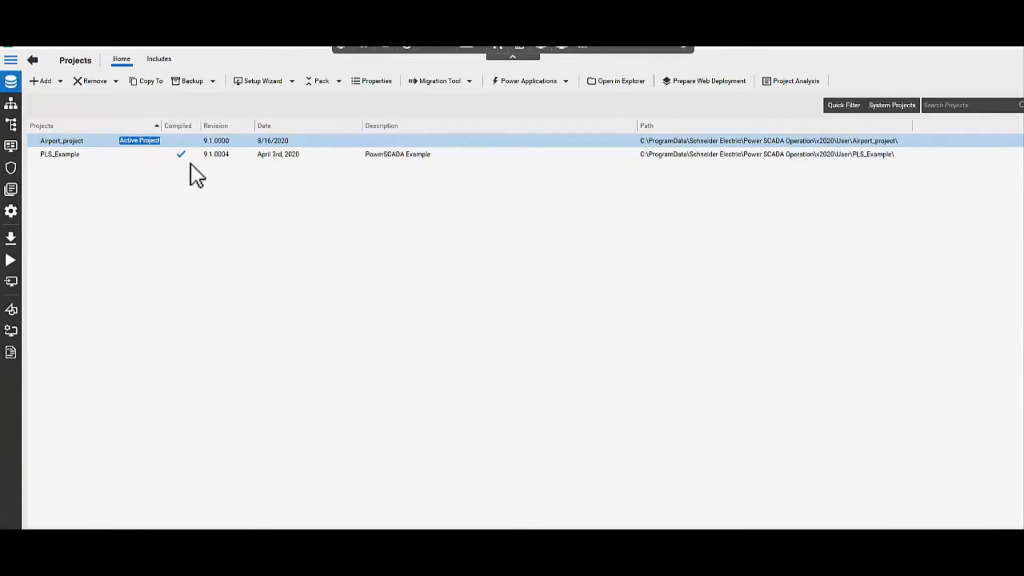